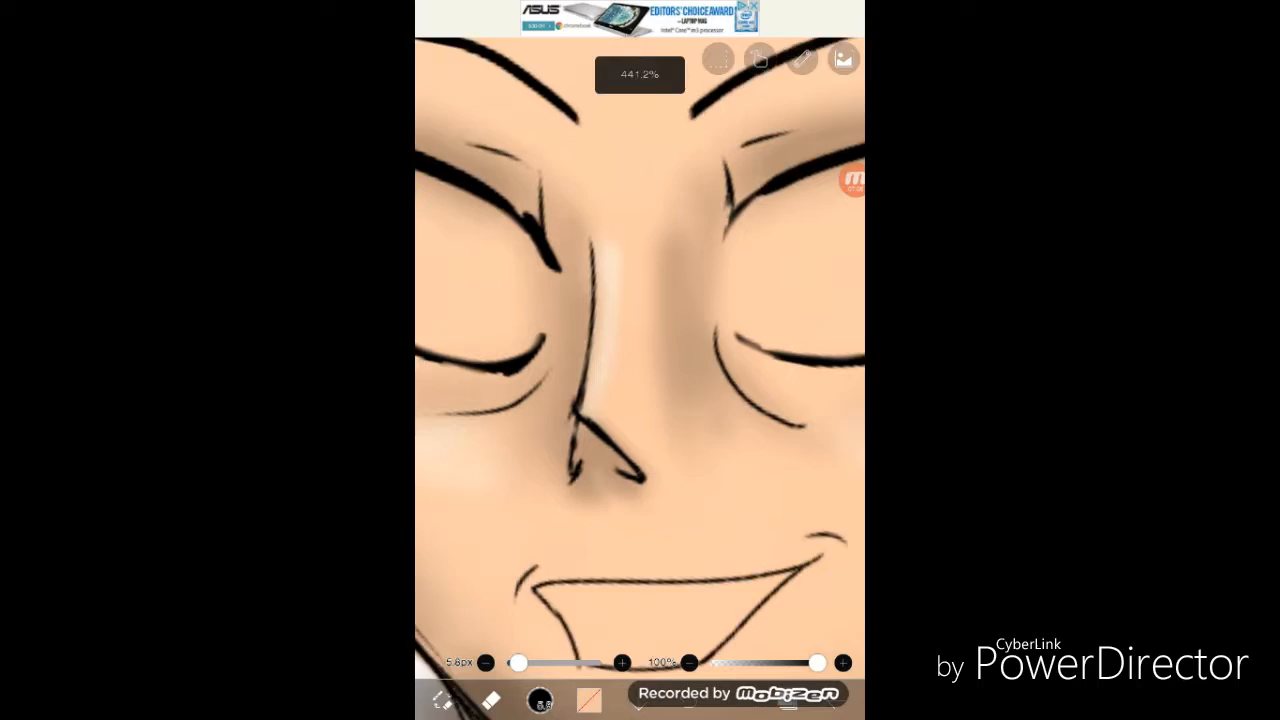
Step: Switch the painting colour from the skin tone to white from the Color panel
{"action": "left_click", "coordinate": [588, 700]}
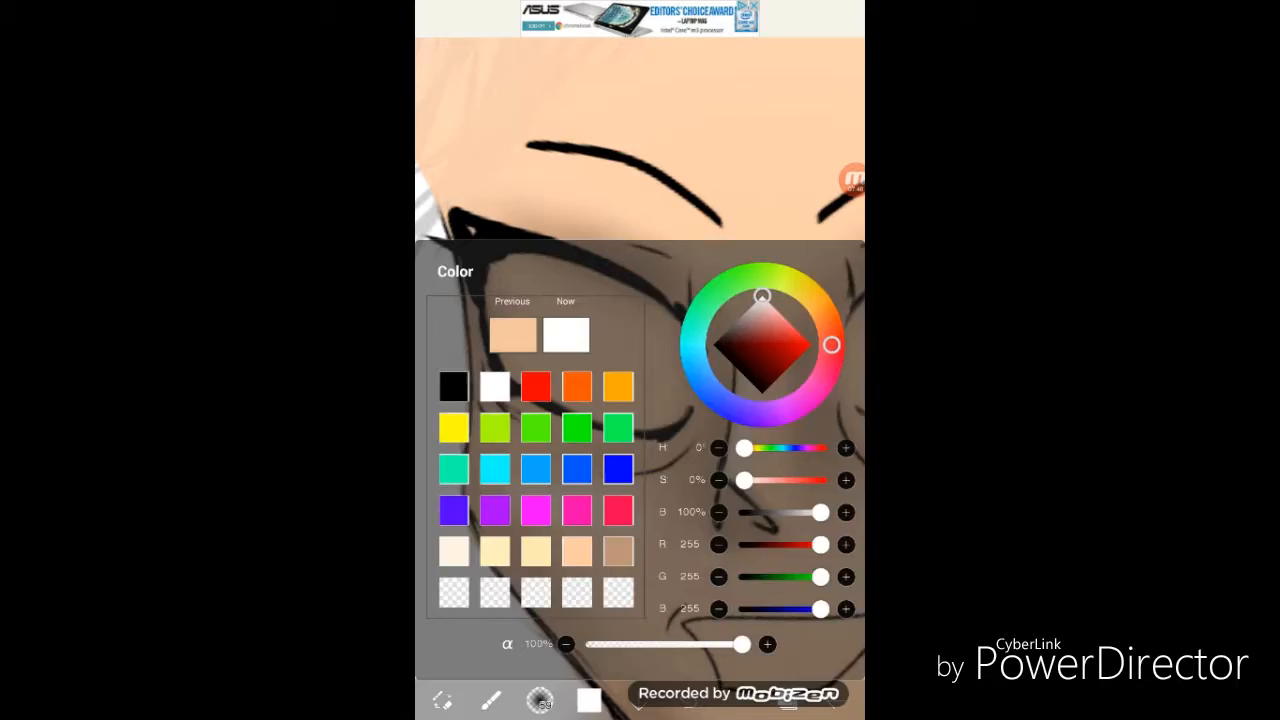